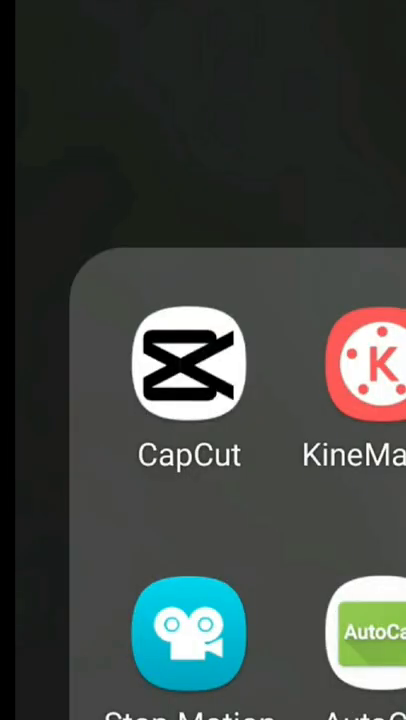
Launch CapCut and begin a new project with the phone video gallery showing
click(189, 367)
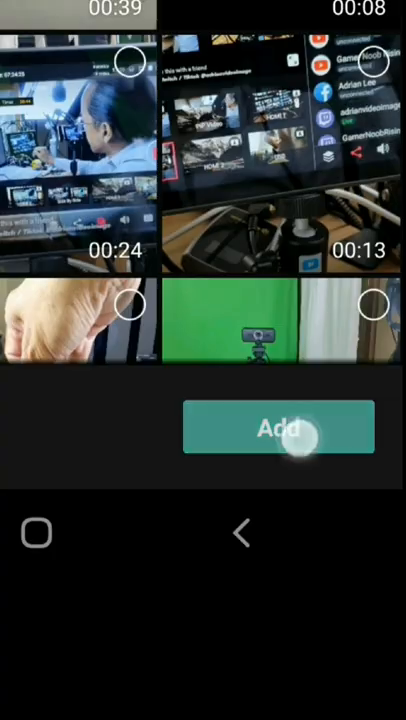
Add the empty-room base clip, then layer the fiery ring, beach image and stepping-out clip as overlays
click(278, 428)
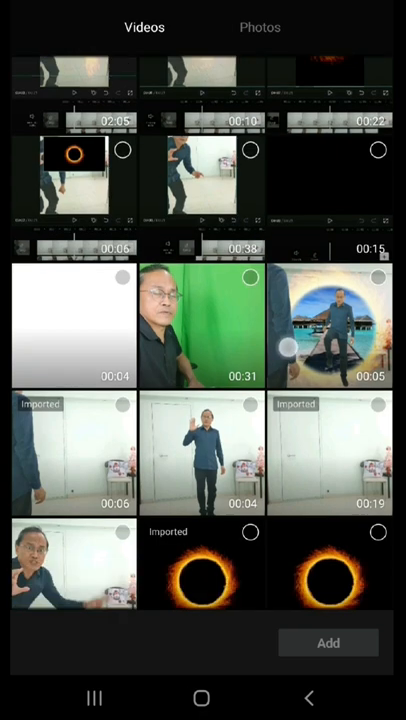
click(328, 642)
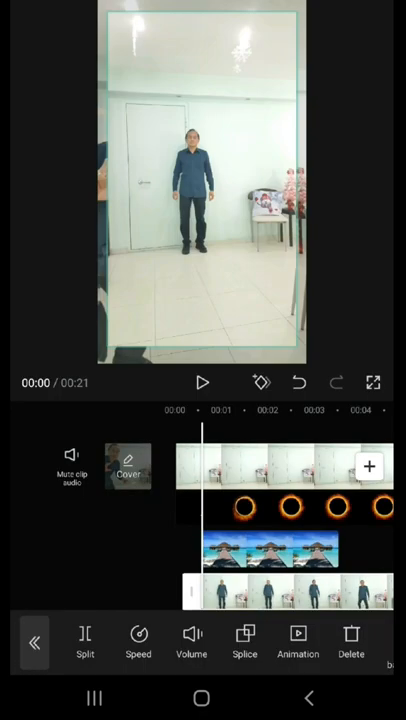